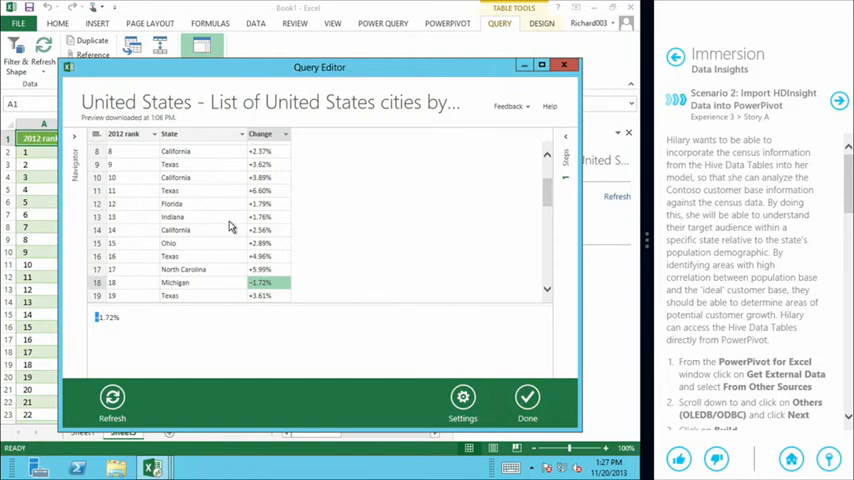
{"action": "mouse_move", "coordinate": [230, 228]}
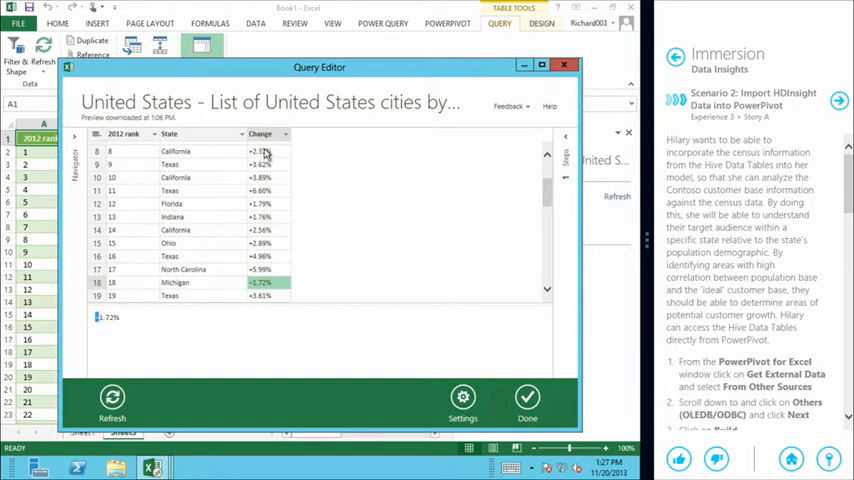
Replace the special minus-sign character in Change values with a standard hyphen minus.
{"action": "right_click", "coordinate": [262, 134]}
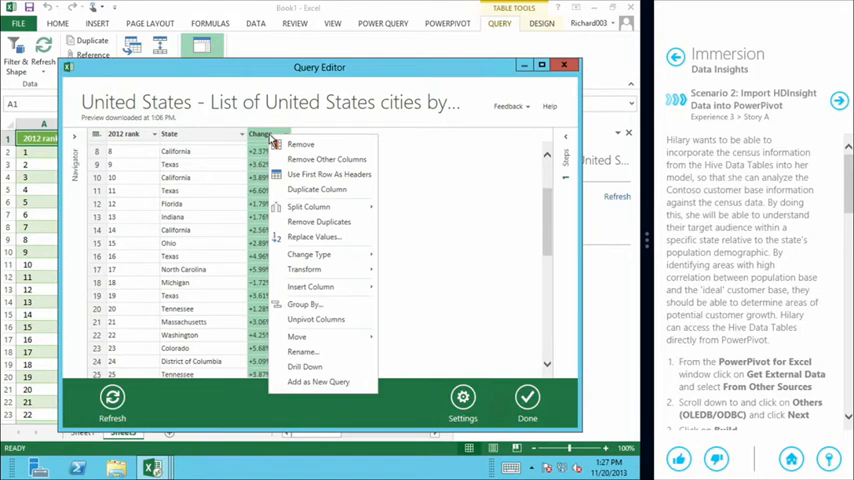
{"action": "mouse_move", "coordinate": [325, 237]}
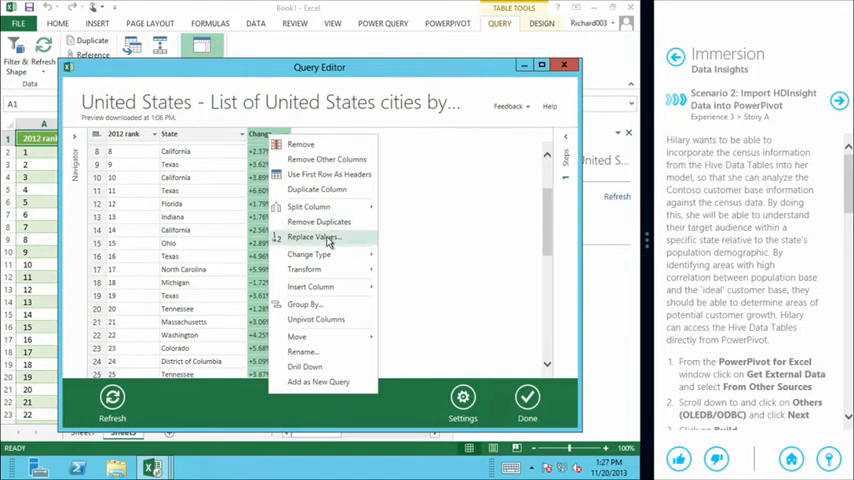
{"action": "left_click", "coordinate": [313, 237]}
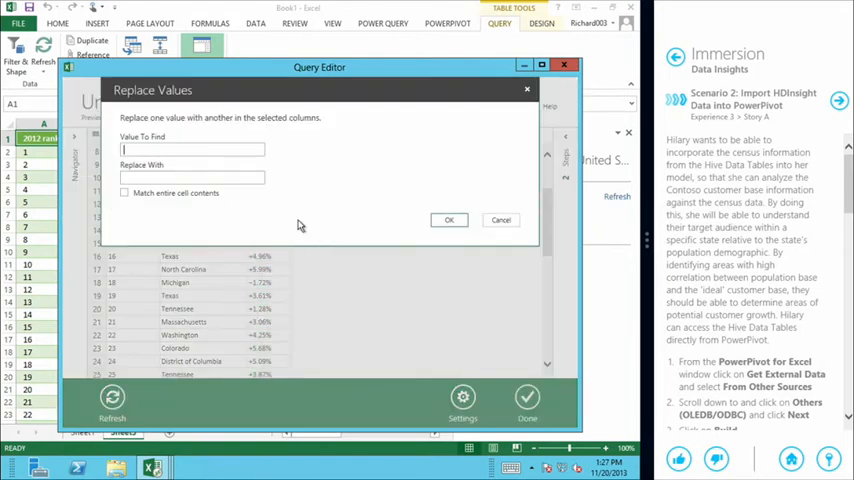
{"action": "type", "text": "1"}
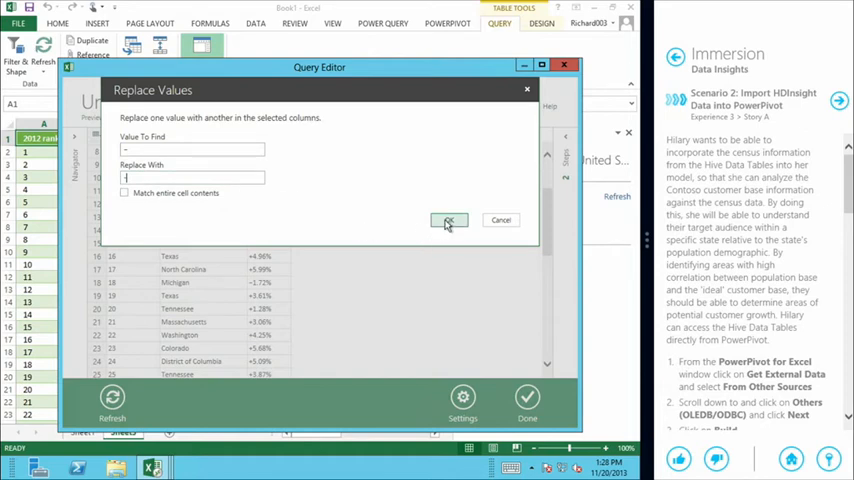
{"action": "left_click", "coordinate": [448, 220]}
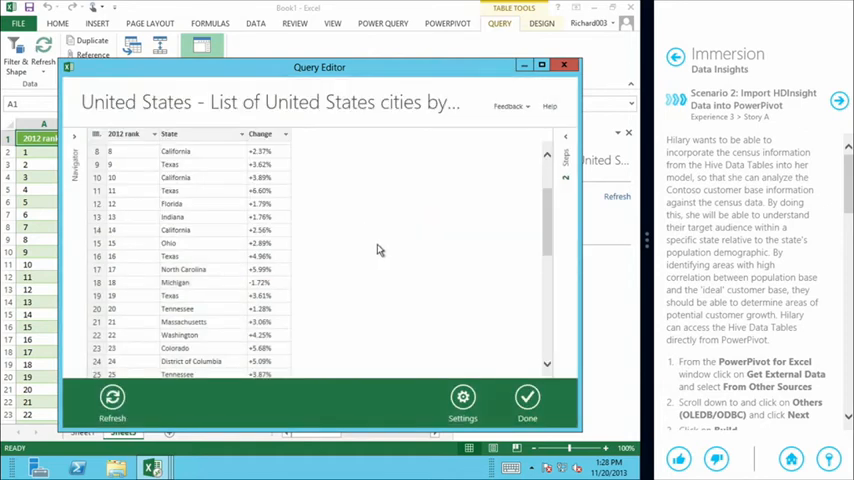
{"action": "mouse_move", "coordinate": [283, 152]}
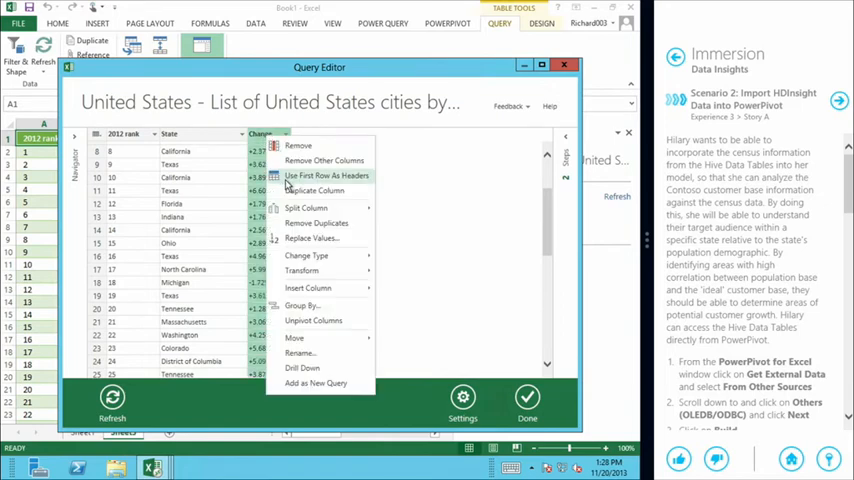
{"action": "mouse_move", "coordinate": [306, 207]}
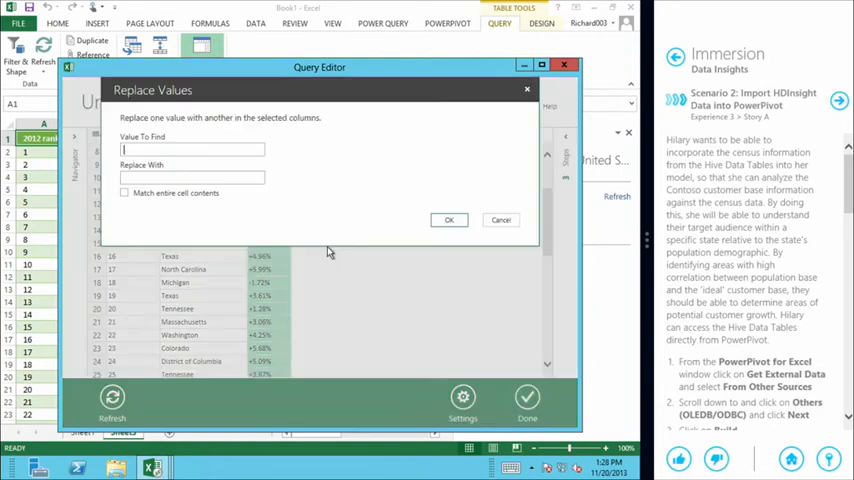
Replace % with nothing so Change values become plain numbers.
{"action": "left_click", "coordinate": [192, 149]}
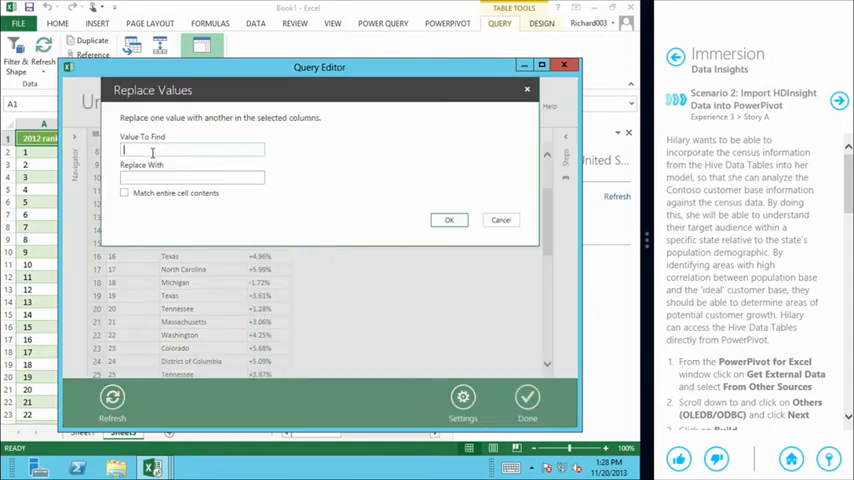
{"action": "type", "text": "%"}
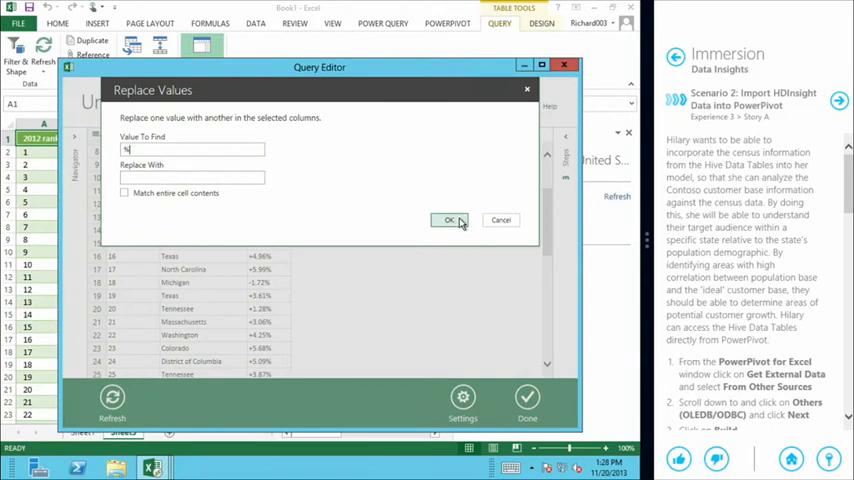
{"action": "left_click", "coordinate": [449, 220]}
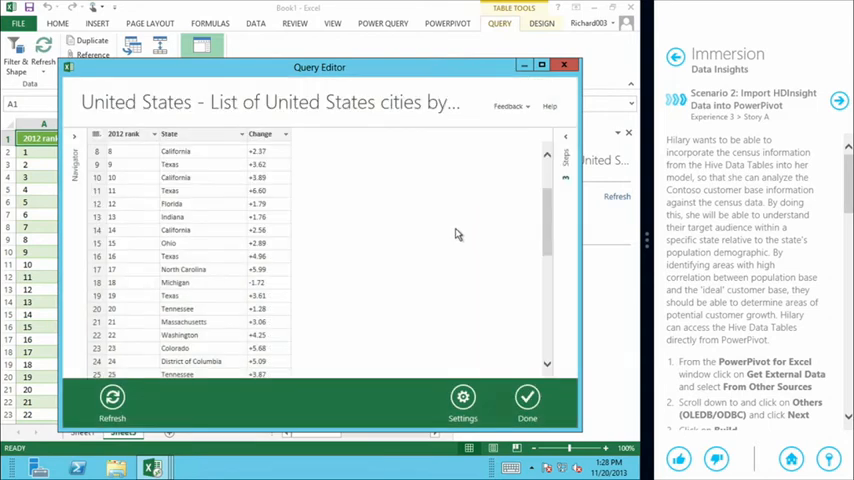
{"action": "mouse_move", "coordinate": [393, 240]}
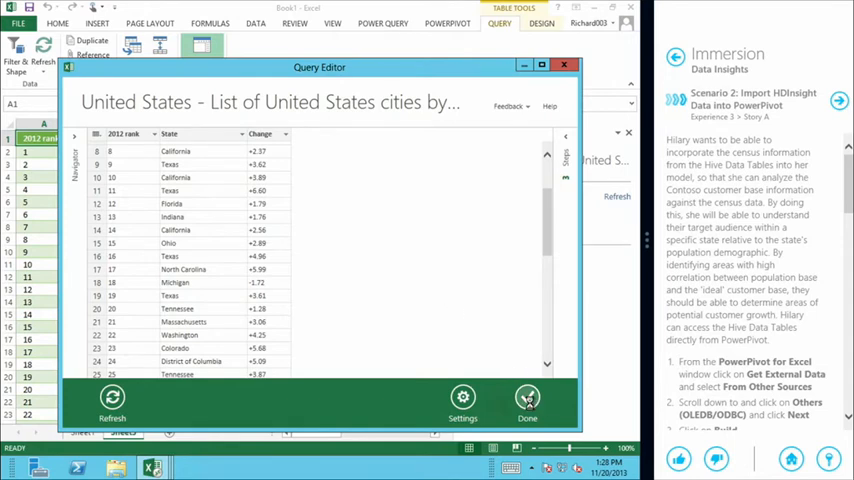
Finish the query and load the cleaned cities table to the worksheet and data model.
{"action": "left_click", "coordinate": [527, 400]}
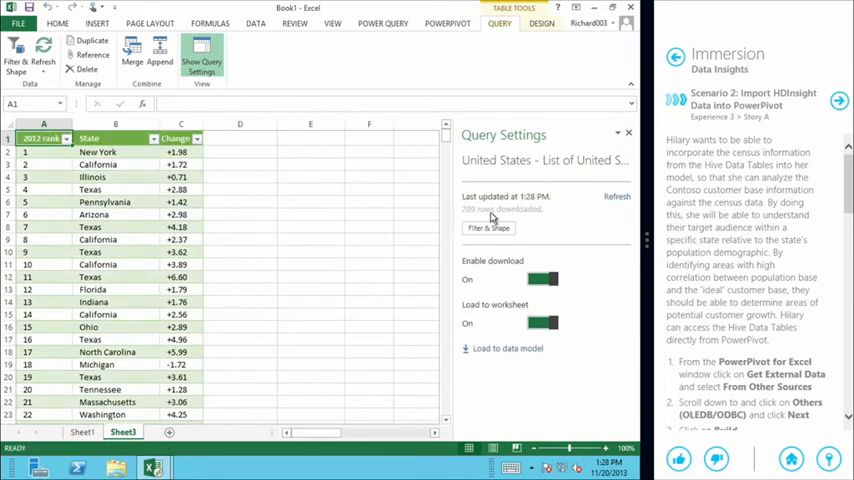
{"action": "mouse_move", "coordinate": [236, 285]}
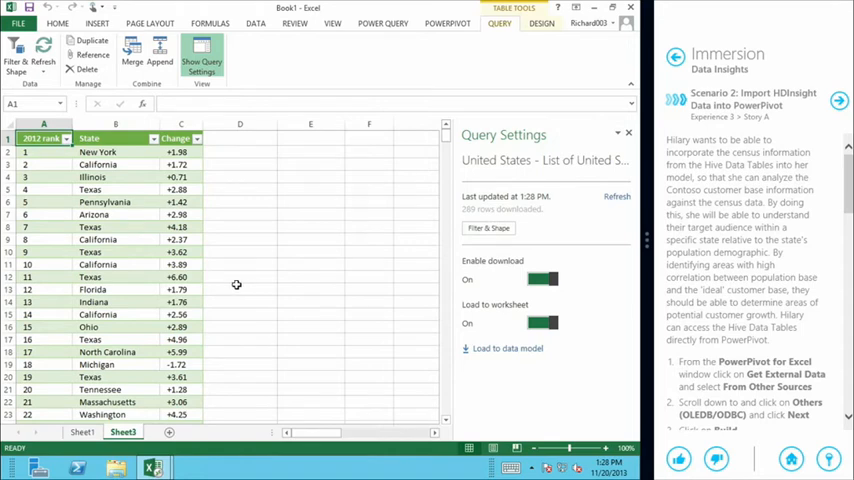
{"action": "mouse_move", "coordinate": [241, 287]}
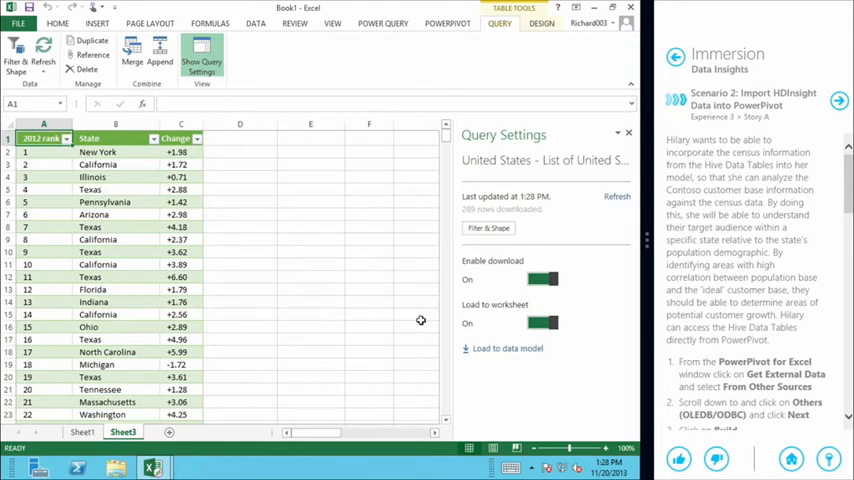
{"action": "mouse_move", "coordinate": [492, 357]}
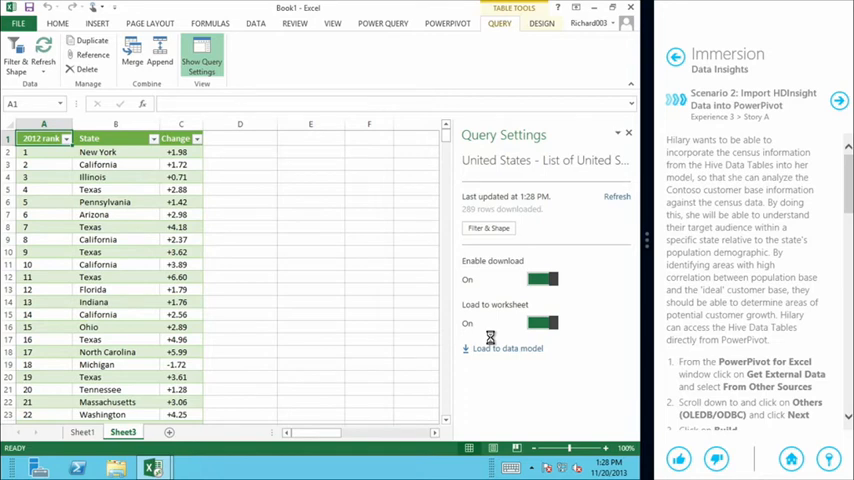
{"action": "mouse_move", "coordinate": [490, 340]}
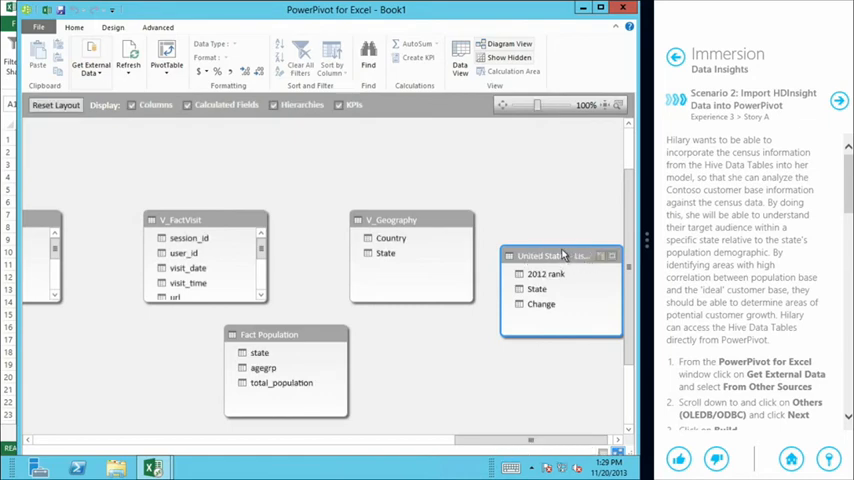
Drag the United States cities table next to Fact Population in Diagram View.
{"action": "left_click_drag", "start_coordinate": [560, 255], "coordinate": [428, 344]}
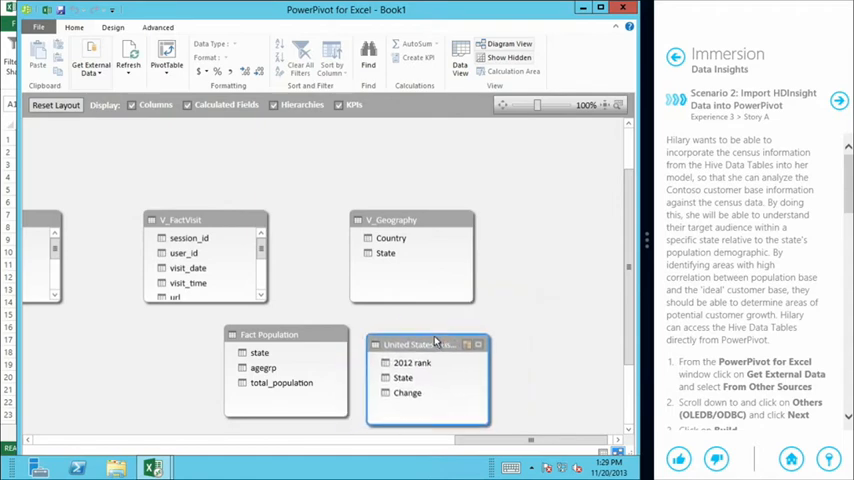